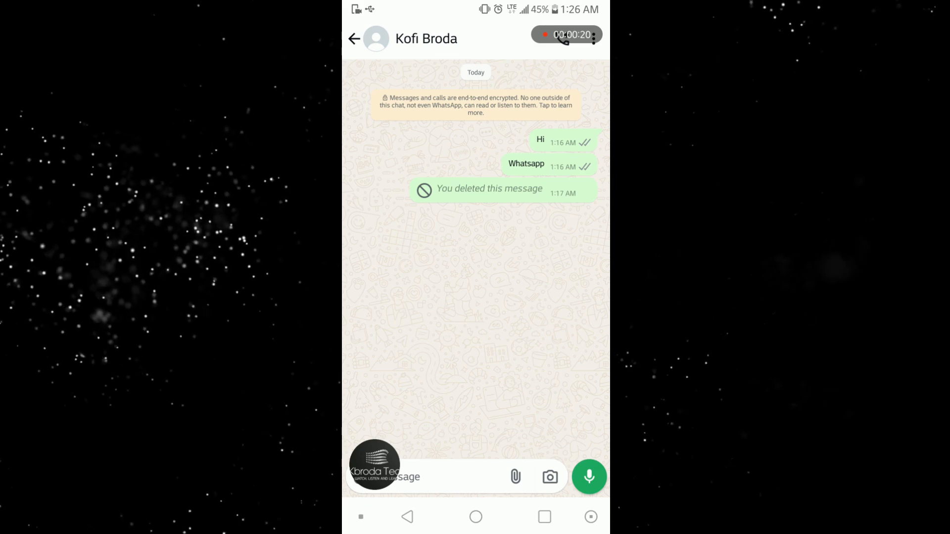
Step: Leave the WhatsApp chat and search Play Store for 'recover deleted messages'
{"action": "left_click", "coordinate": [544, 516]}
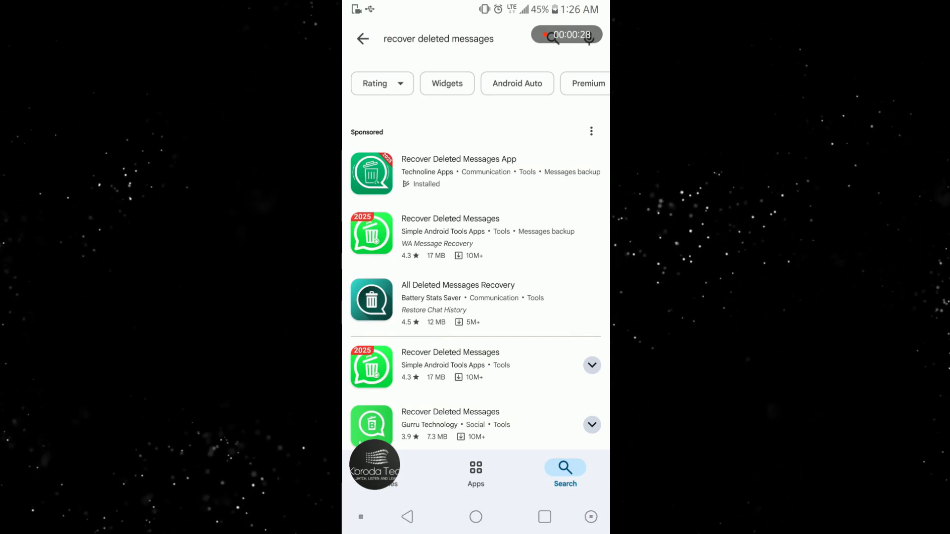
Step: Open the Recover Deleted Messages App listing from the search results
{"action": "left_click", "coordinate": [459, 173]}
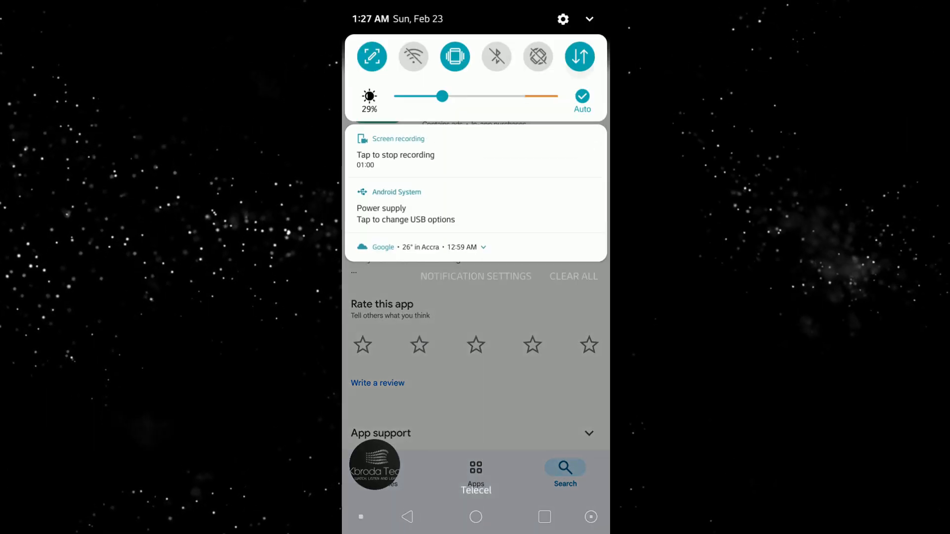
Step: Dismiss the notification shade and return to the WhatsApp chat with the deleted message
{"action": "left_click", "coordinate": [578, 56]}
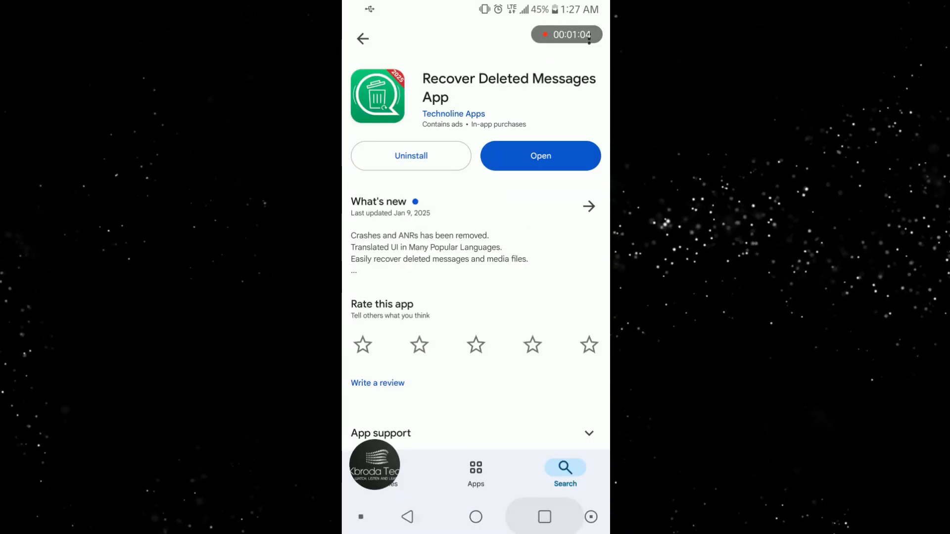
{"action": "left_click", "coordinate": [539, 156]}
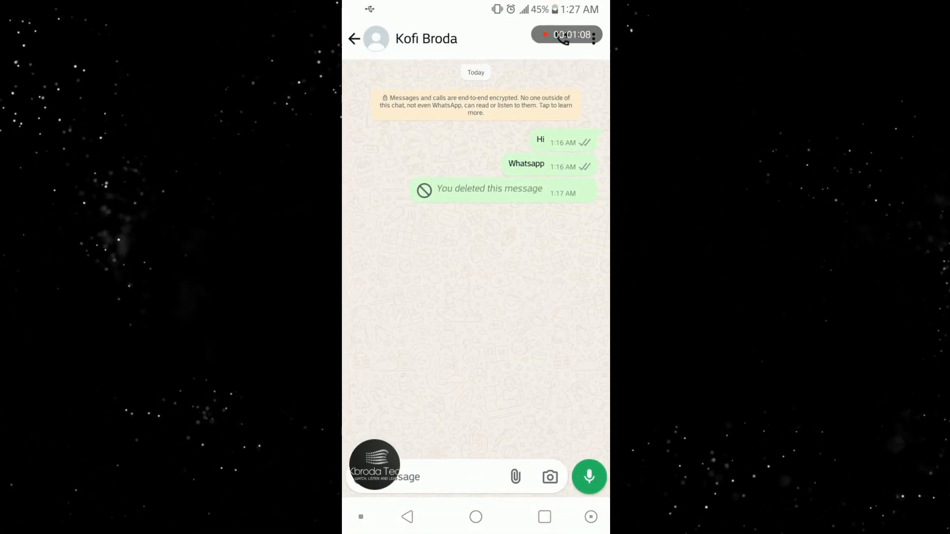
Step: Check the recovery app for the recovered 'Hope youre good', then switch to WA Business
{"action": "left_click", "coordinate": [543, 516]}
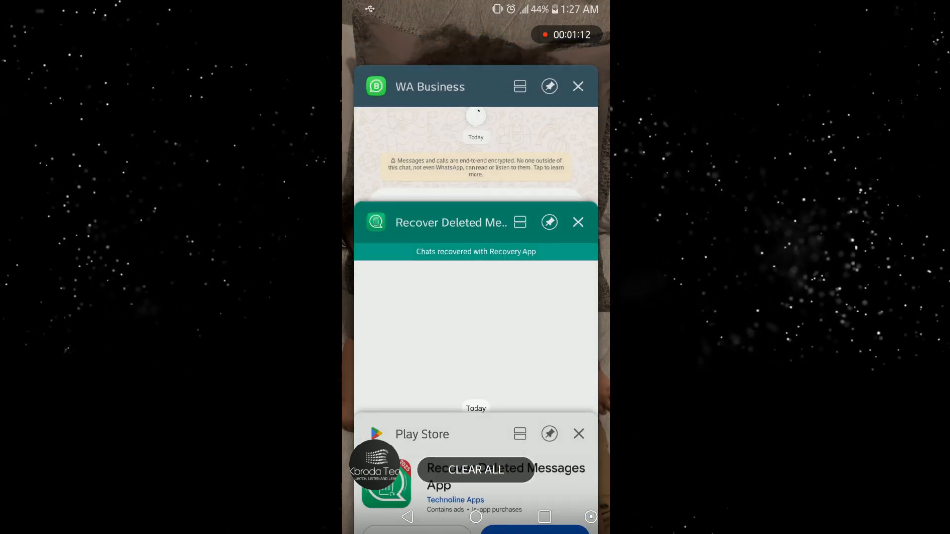
{"action": "left_click", "coordinate": [475, 151]}
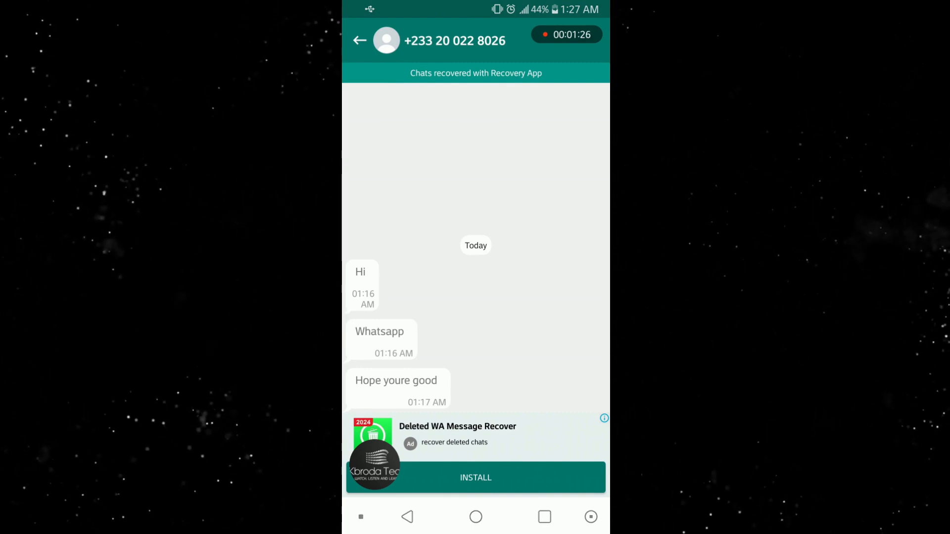
{"action": "left_click", "coordinate": [544, 516]}
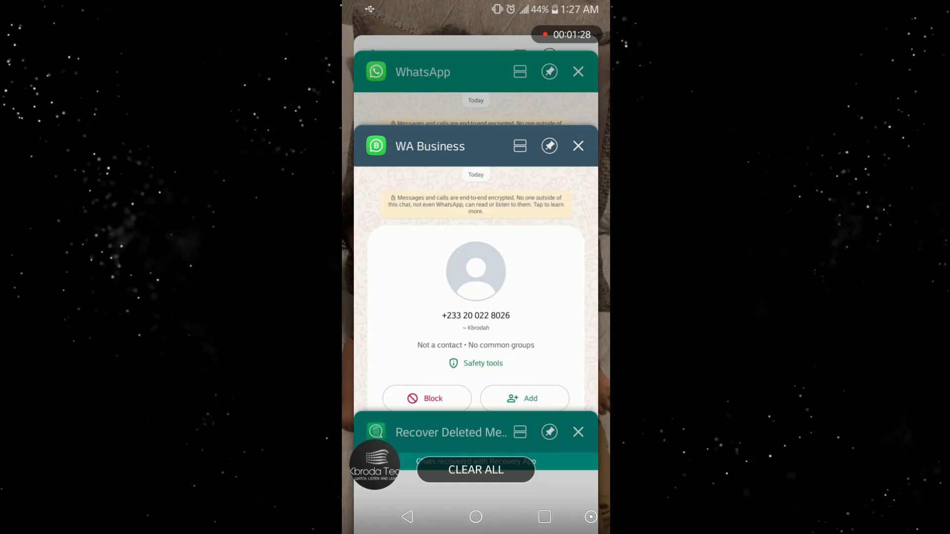
{"action": "left_click", "coordinate": [476, 273]}
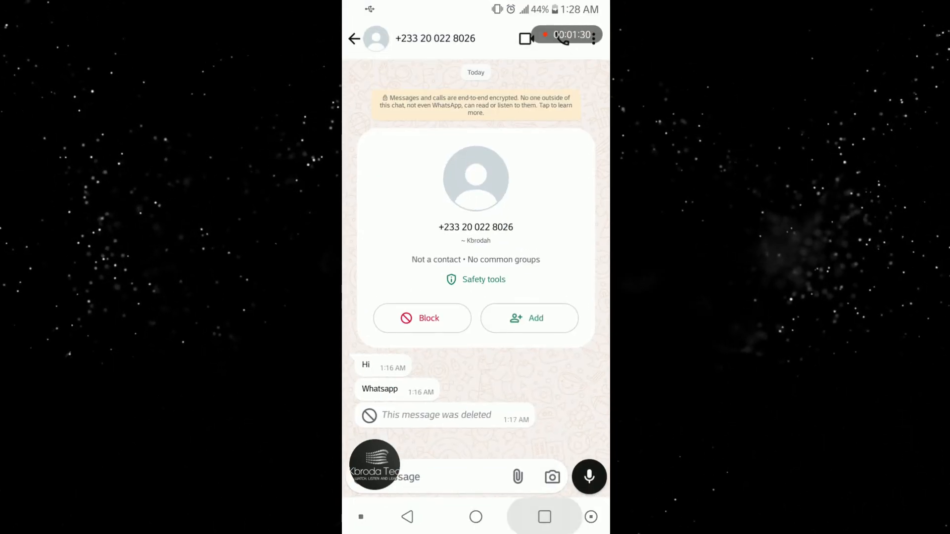
Step: Return to the WhatsApp chat, then type and send 'Good good'
{"action": "left_click", "coordinate": [543, 516]}
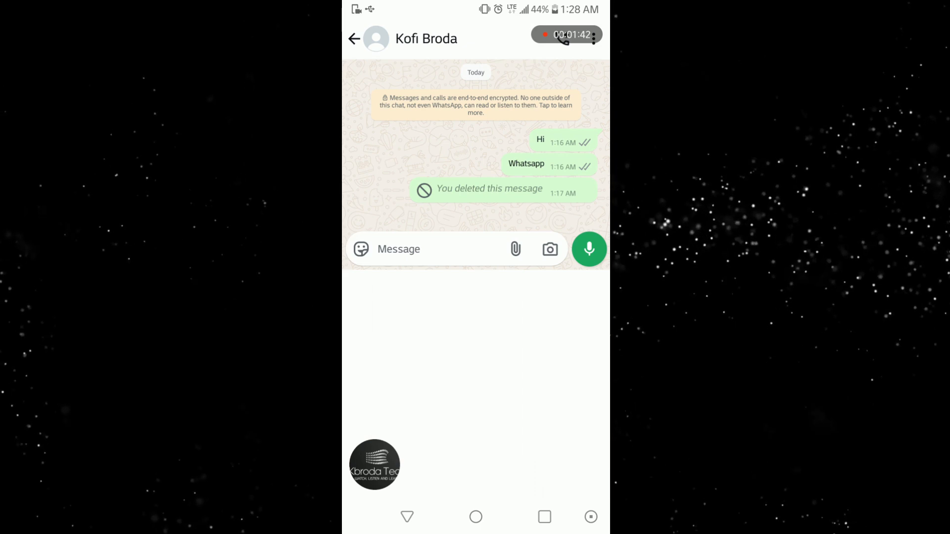
{"action": "left_click", "coordinate": [424, 249]}
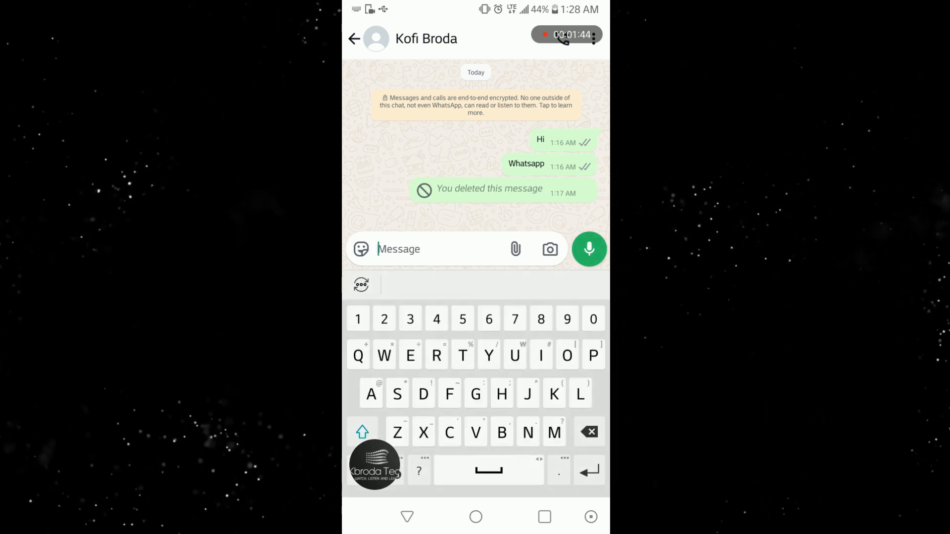
{"action": "type", "text": "G"}
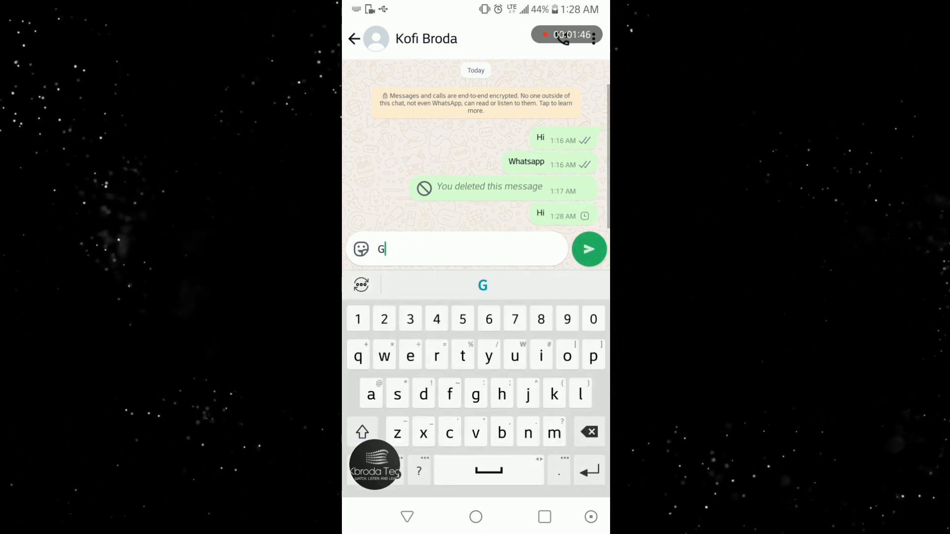
{"action": "type", "text": "od good"}
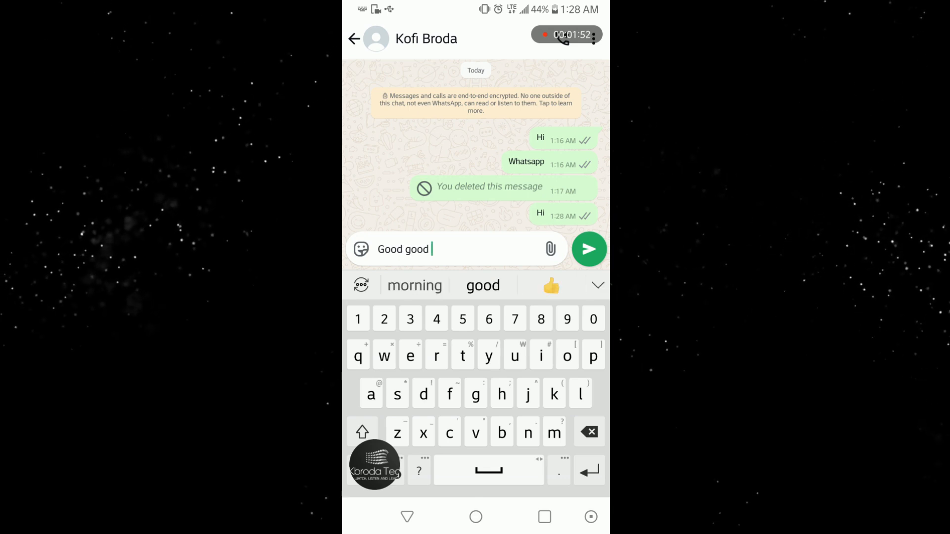
{"action": "left_click", "coordinate": [587, 249]}
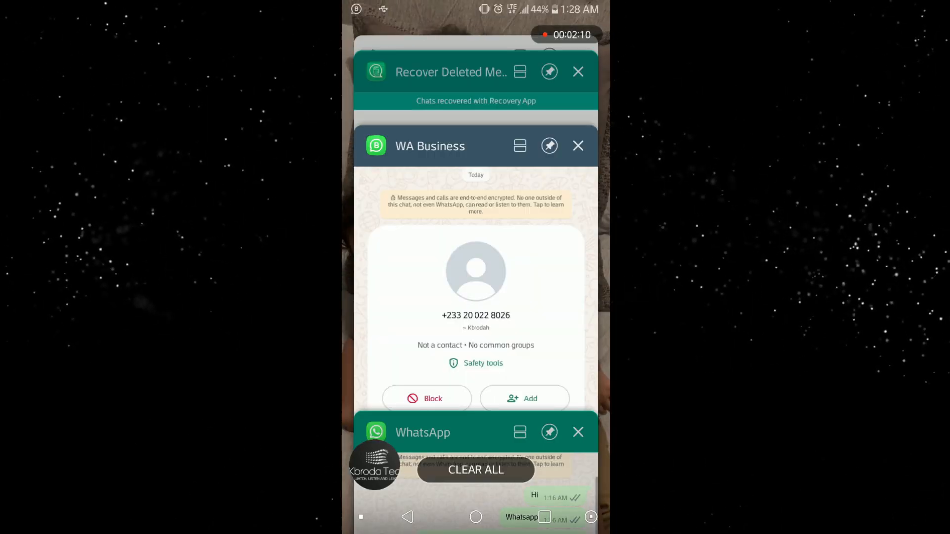
Step: Switch to the WA Business chat and dismiss the mobile data prompt
{"action": "left_click", "coordinate": [475, 272]}
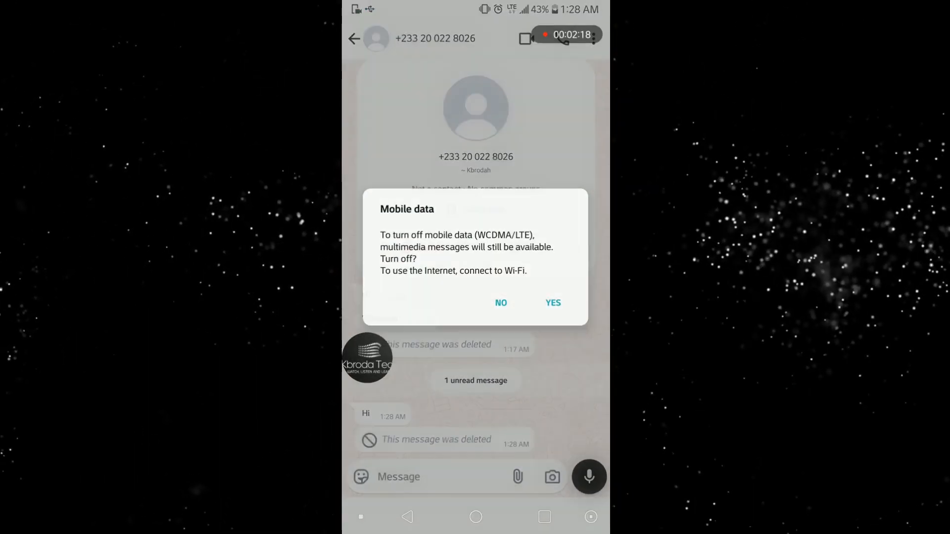
{"action": "left_click", "coordinate": [500, 302]}
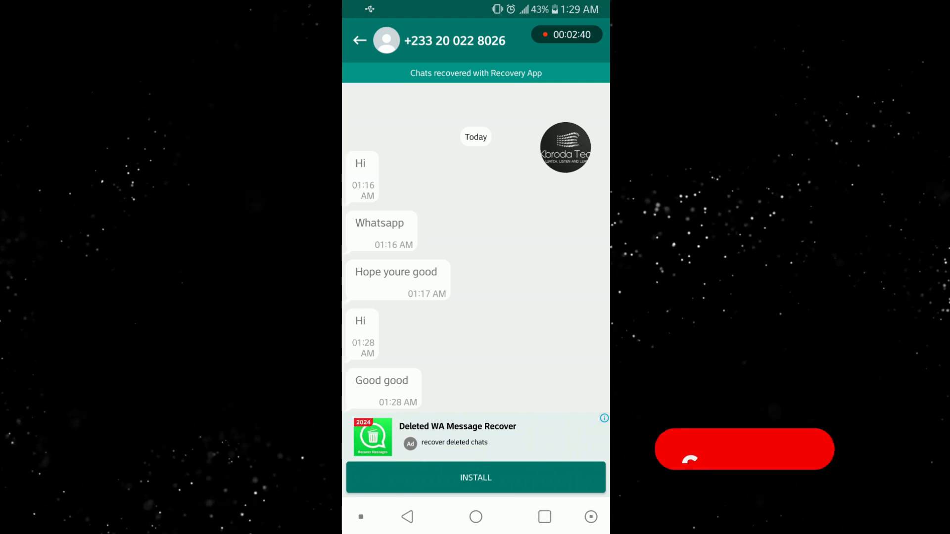
Step: Bring up recent apps after viewing the recovered 'Good good' message
{"action": "left_click", "coordinate": [544, 517]}
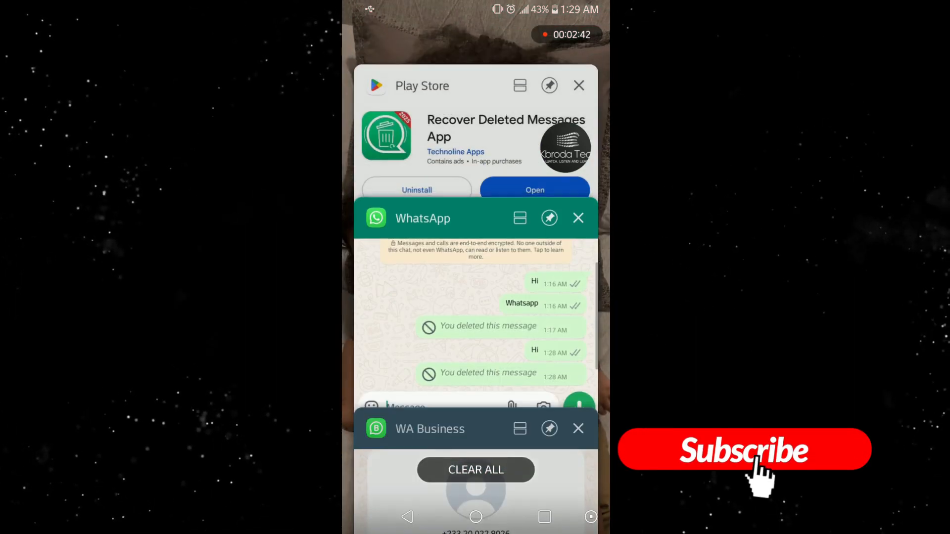